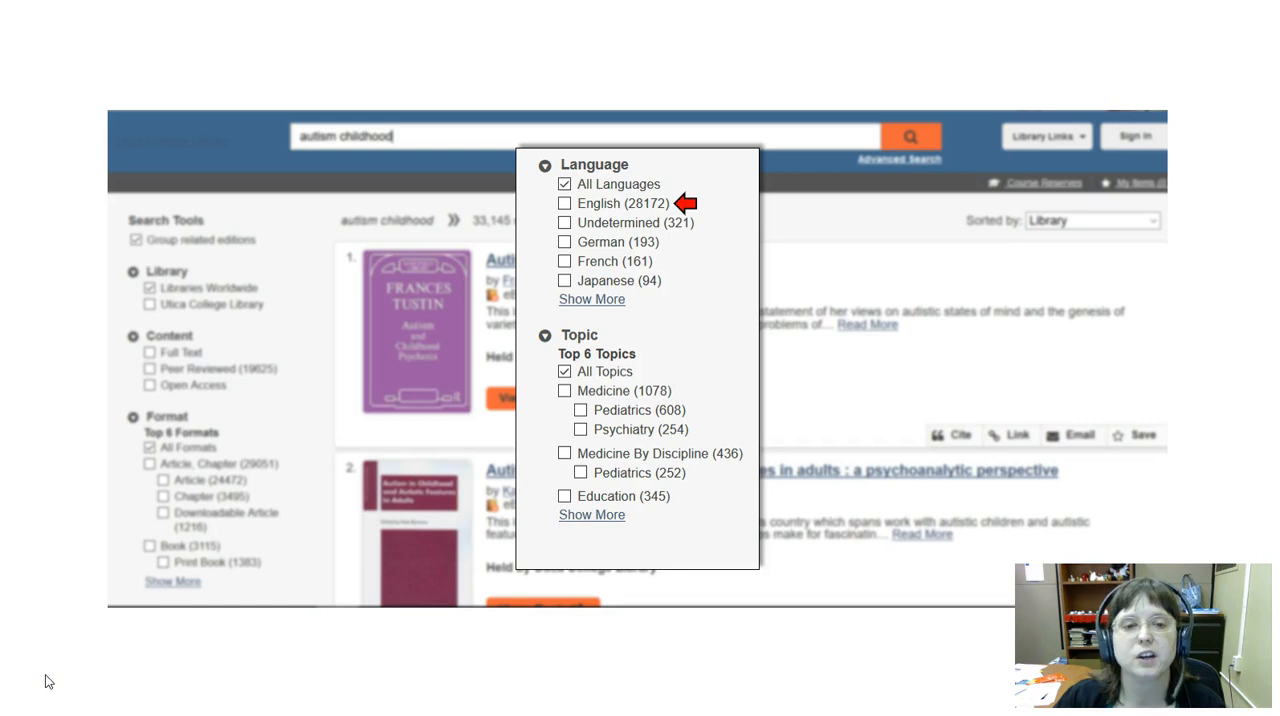
Limit the 'autism childhood' results to English, yielding 5,498 peer-reviewed full-text articles.
{"action": "left_click", "coordinate": [564, 204]}
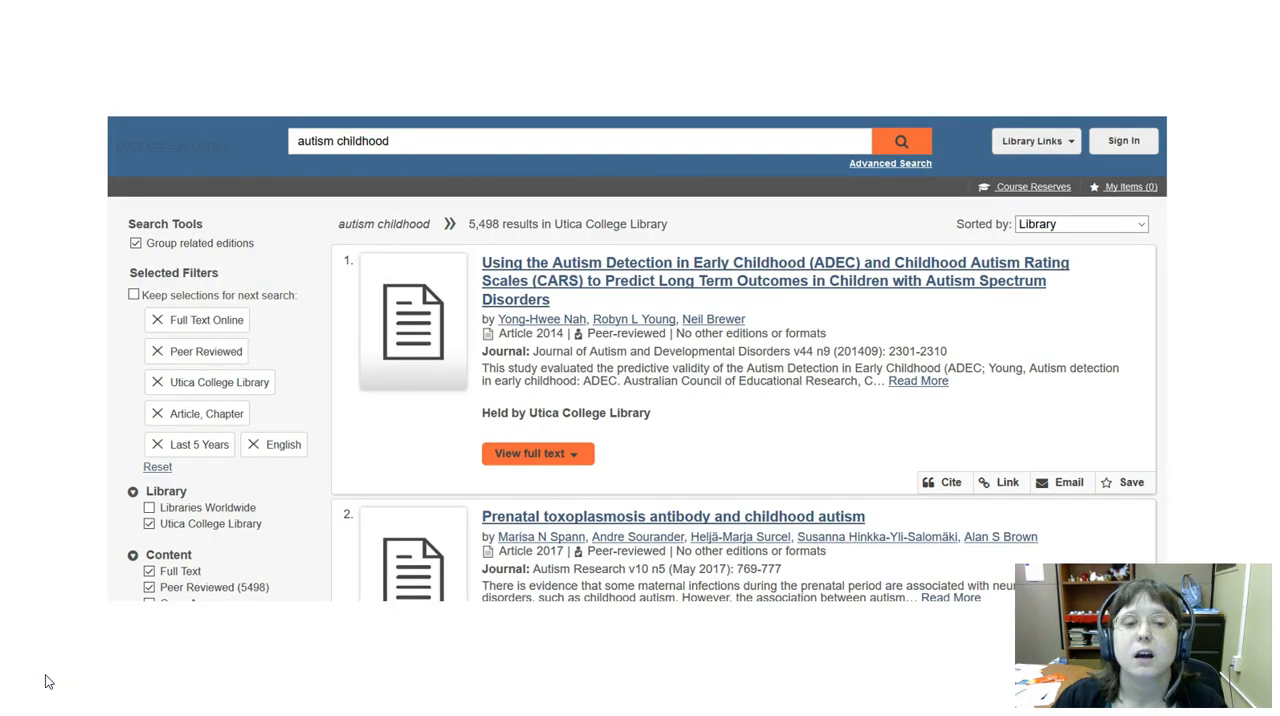